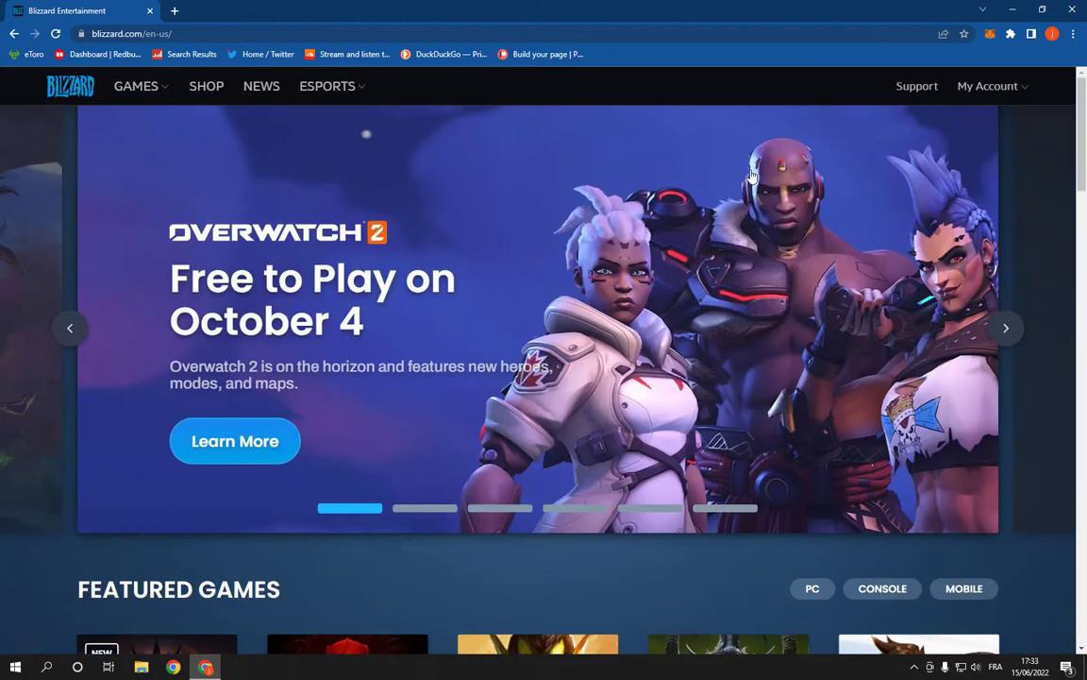
Step: Navigate from the Blizzard home page to the account.battle.net overview
left_click(132, 34)
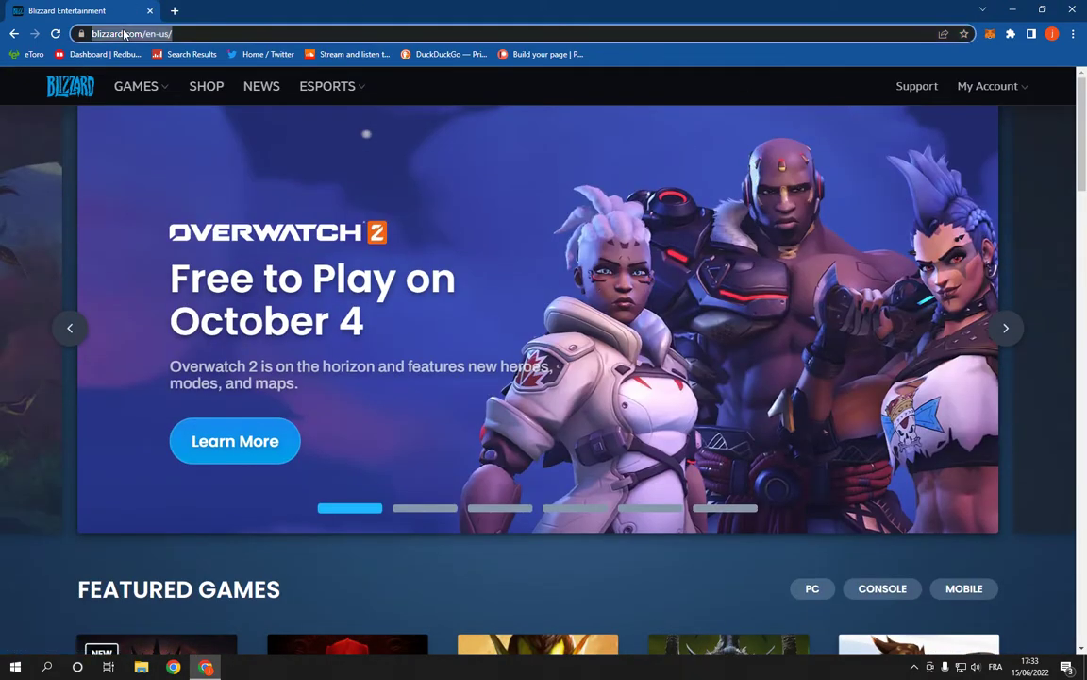
left_click(989, 87)
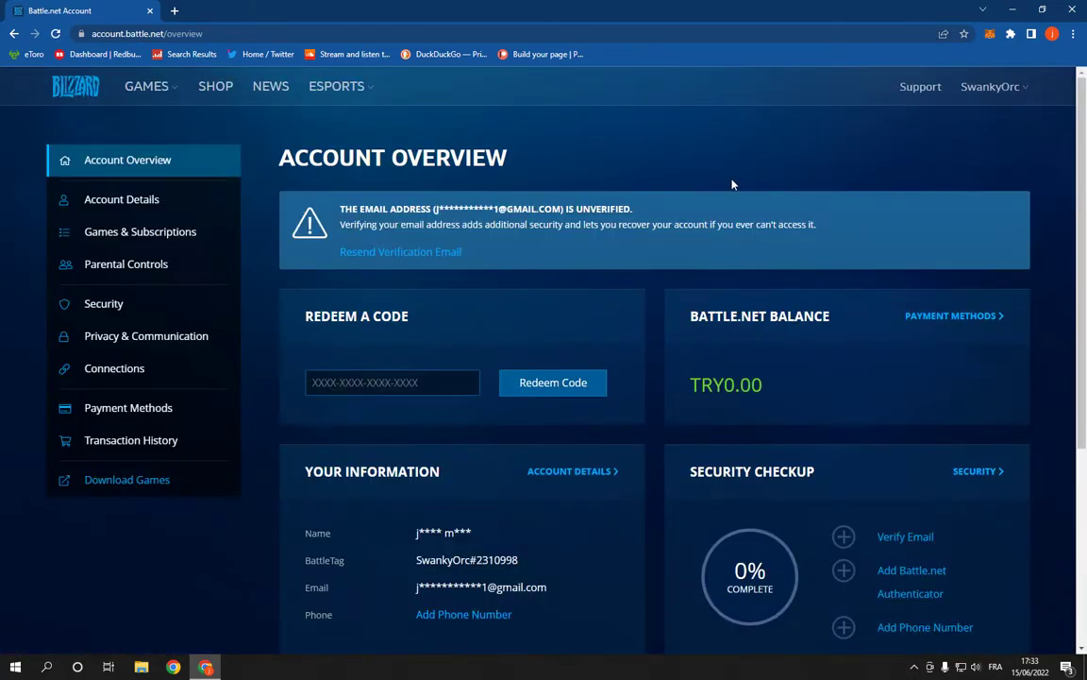
scroll("down", 3)
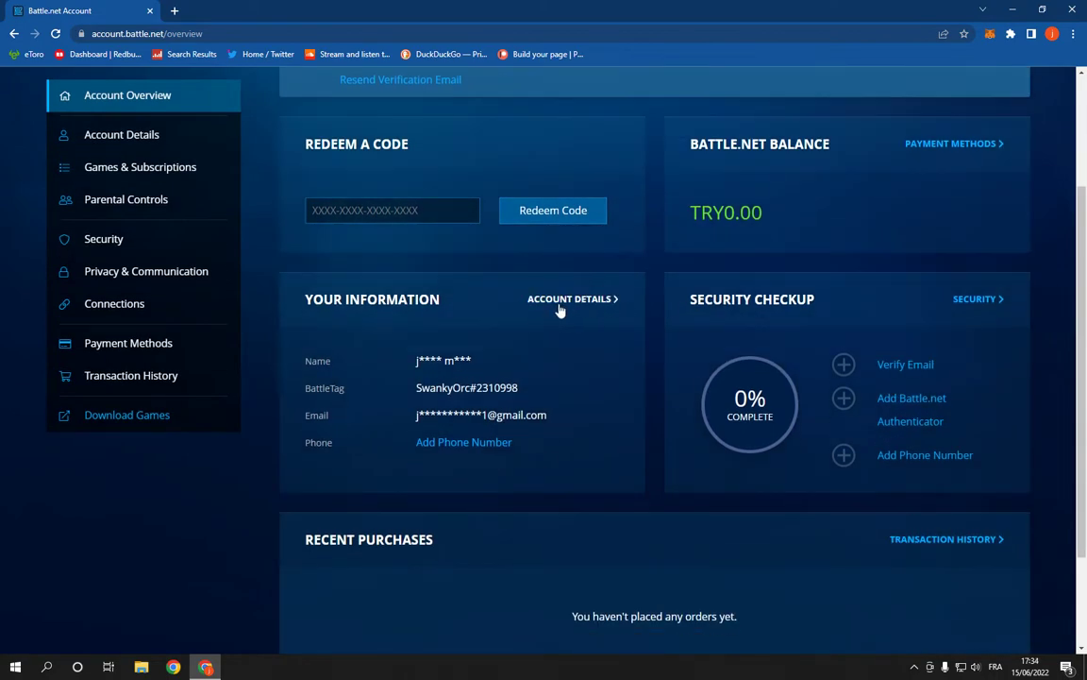
left_click(570, 299)
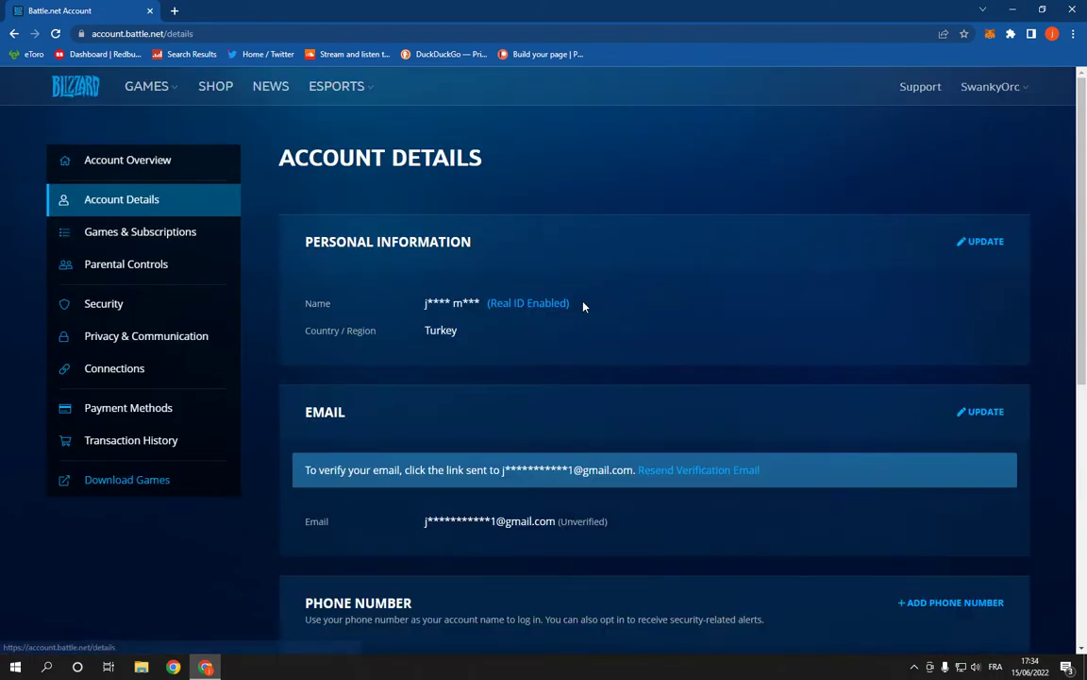
double_click(317, 302)
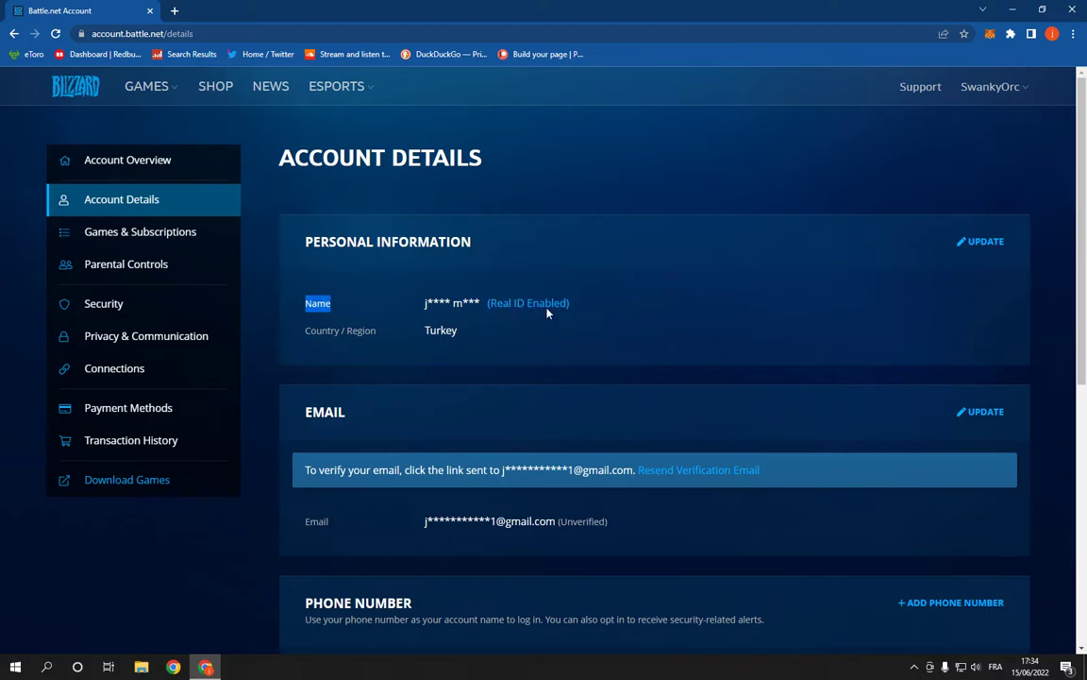
left_click(980, 242)
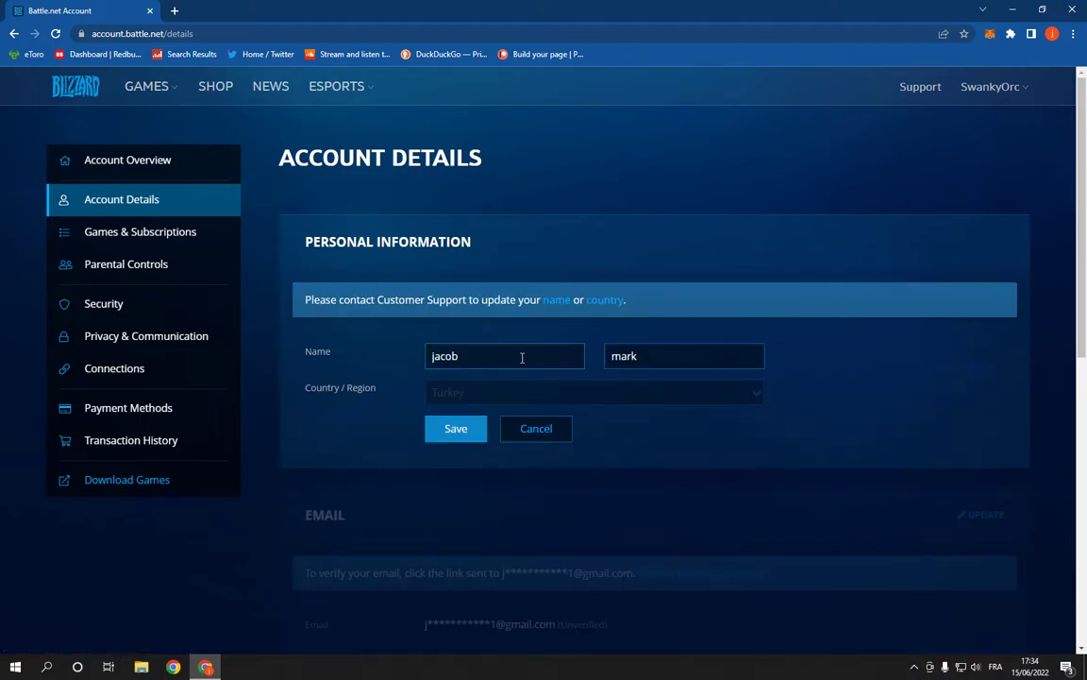
double_click(623, 355)
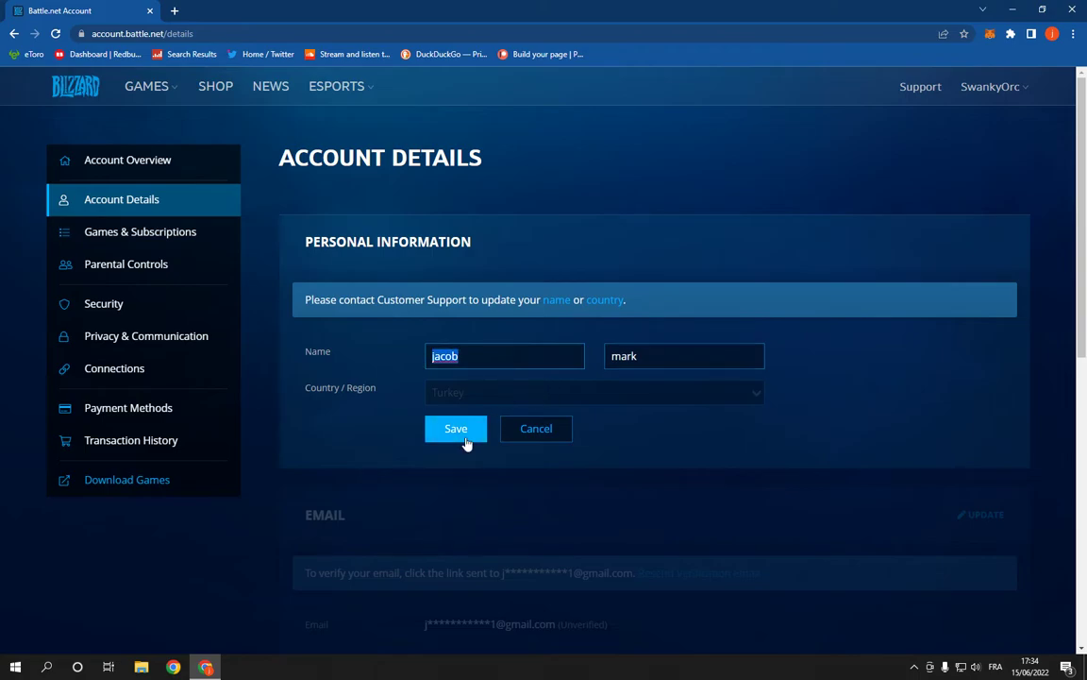
left_click(457, 427)
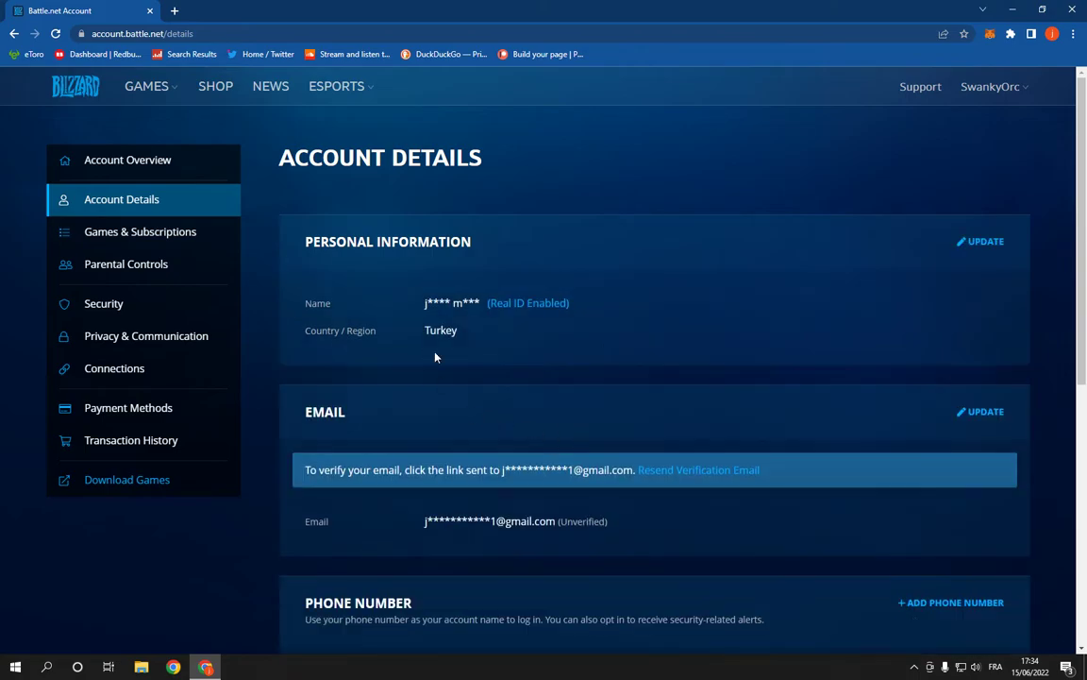
mouse_move(414, 385)
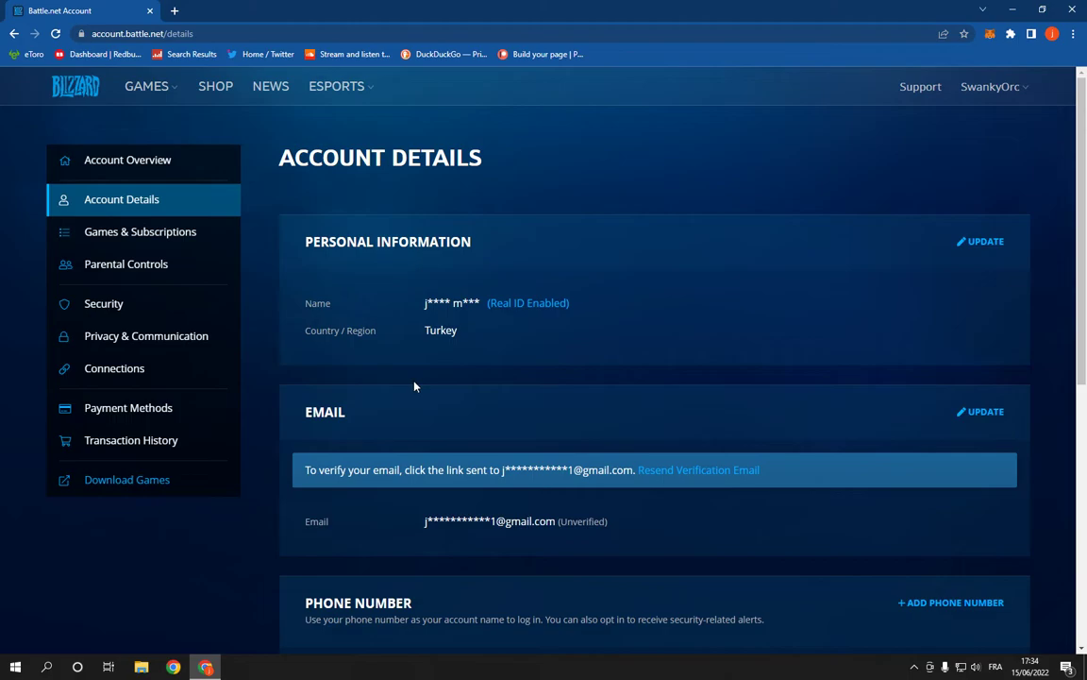